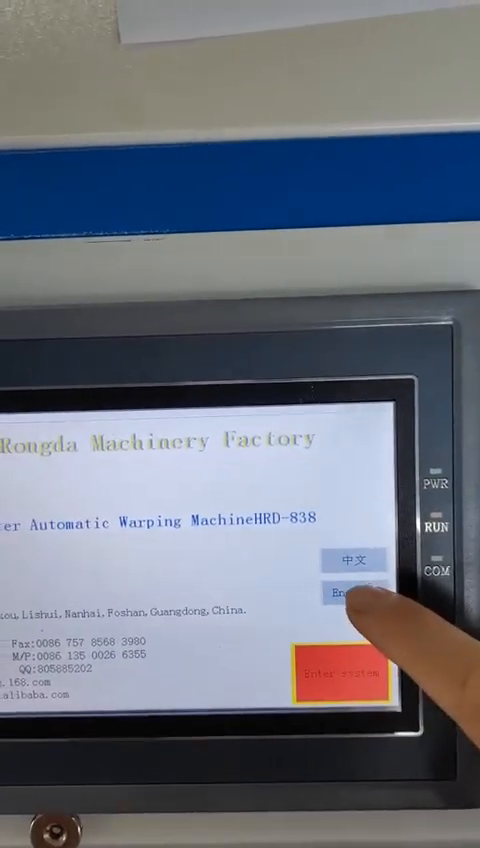
Switch the HMI interface language to English from the welcome screen.
left_click(338, 684)
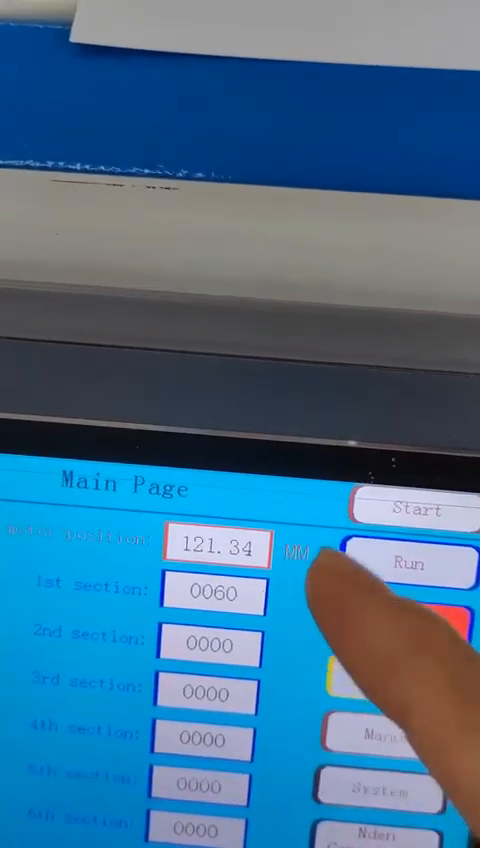
Select the 2nd section yarn-count field to begin entering its count.
left_click(404, 564)
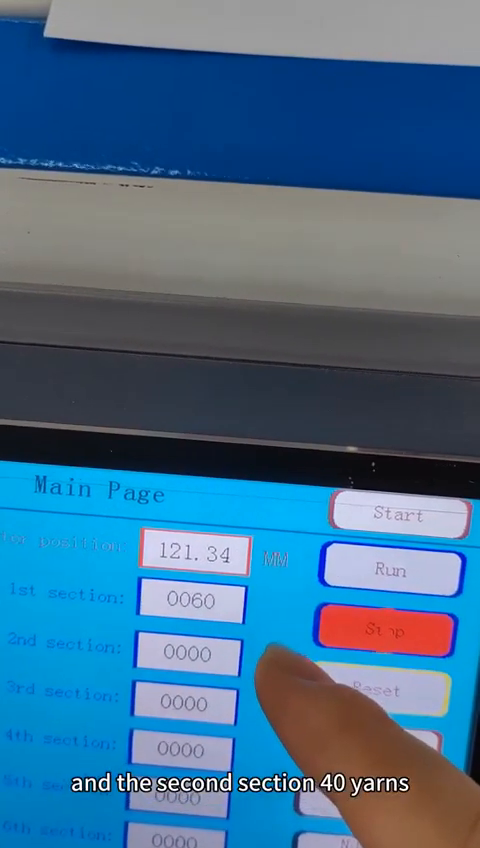